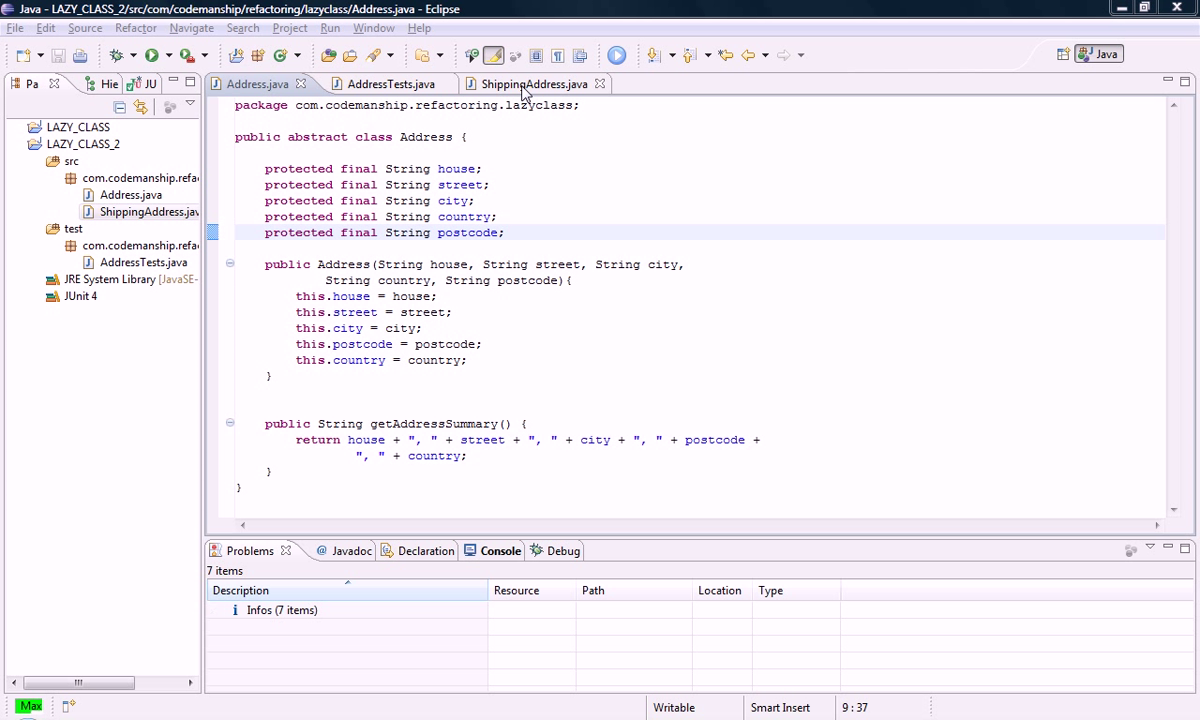
# Step: Show the ShippingAddress.java source with its constructor and calculatePostage method
pyautogui.click(528, 84)
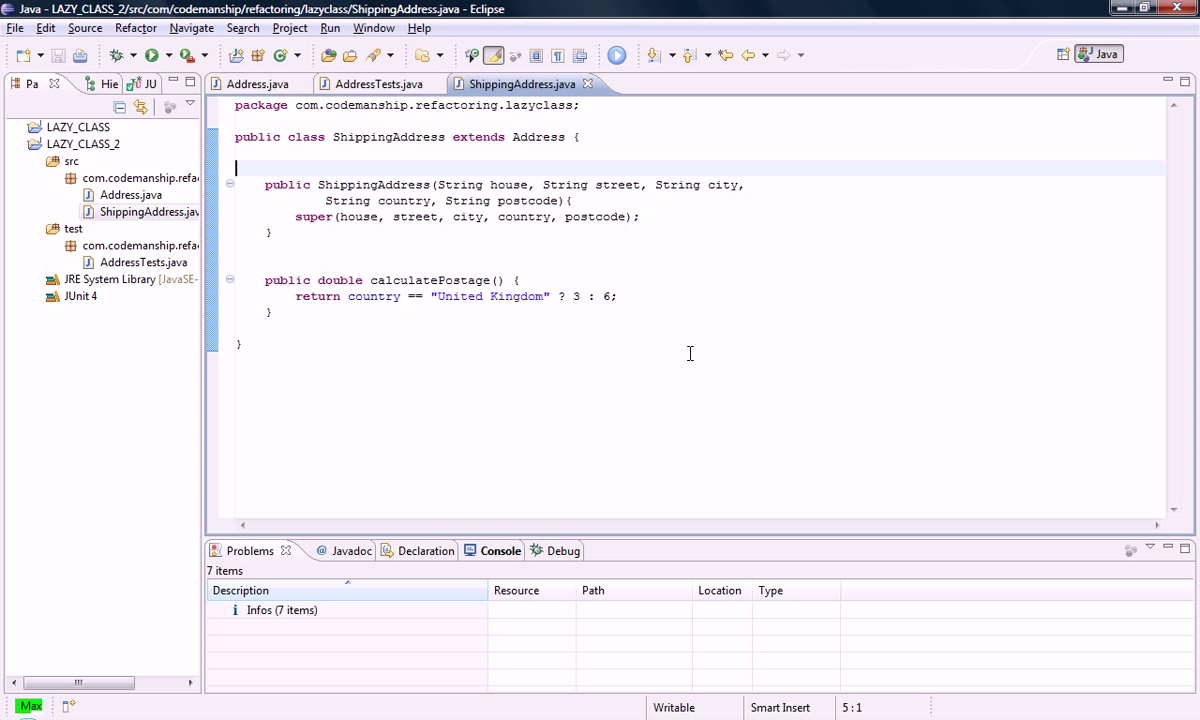
pyautogui.moveTo(432, 284)
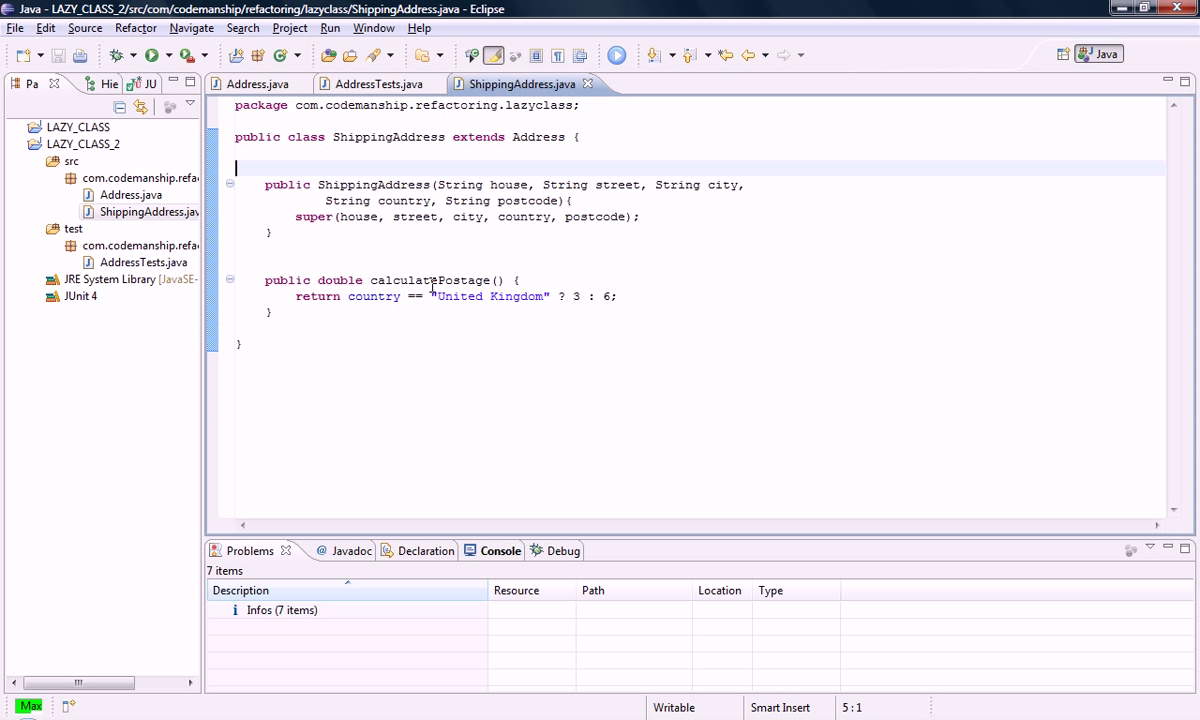
pyautogui.moveTo(520, 380)
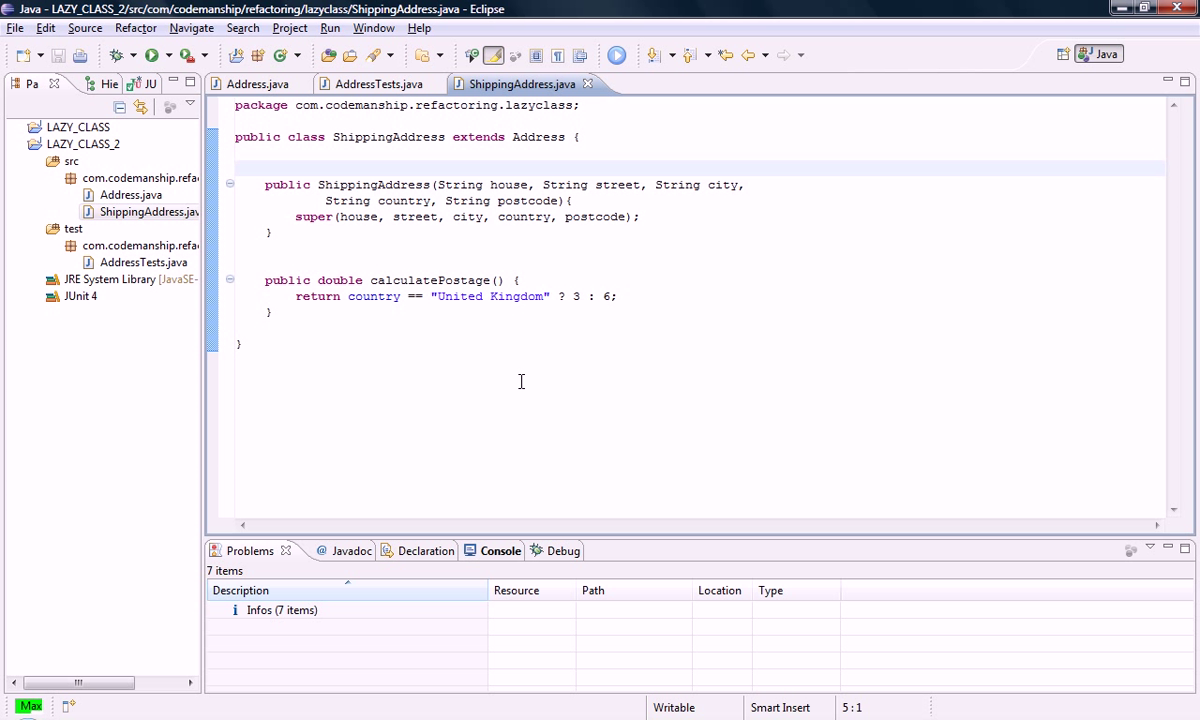
pyautogui.moveTo(418, 280)
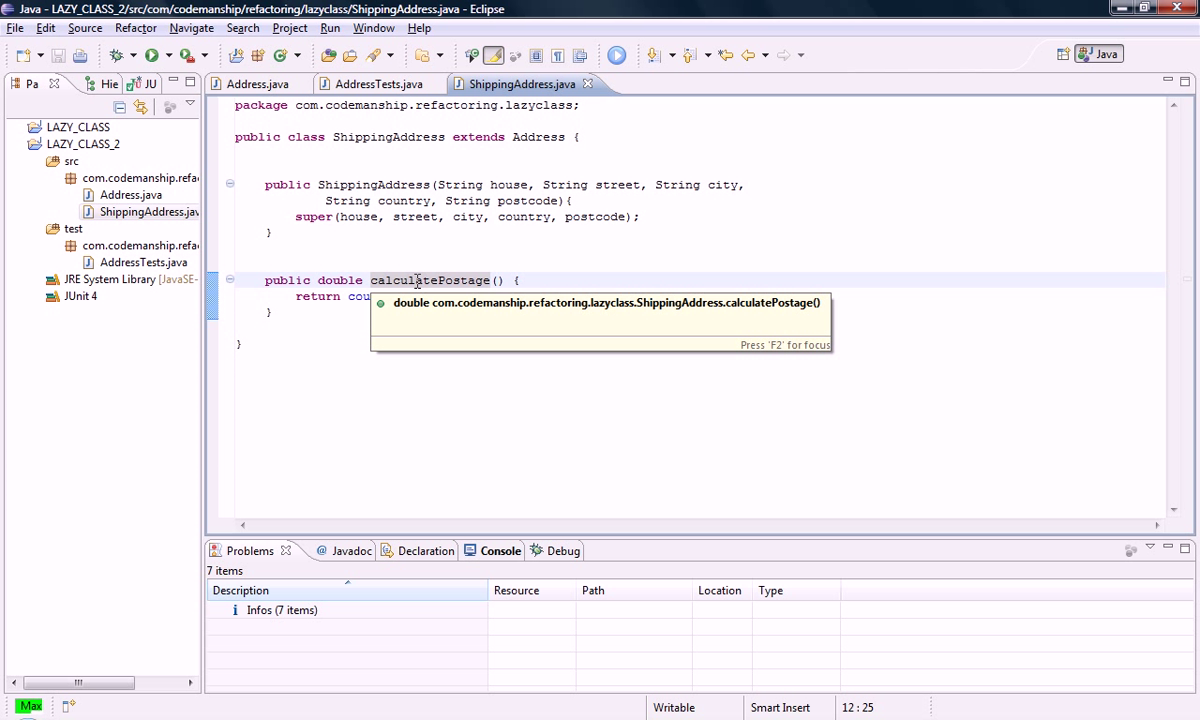
# Step: Pull Up calculatePostage from ShippingAddress into Address via Refactor, leaving only the constructor
pyautogui.rightClick(430, 280)
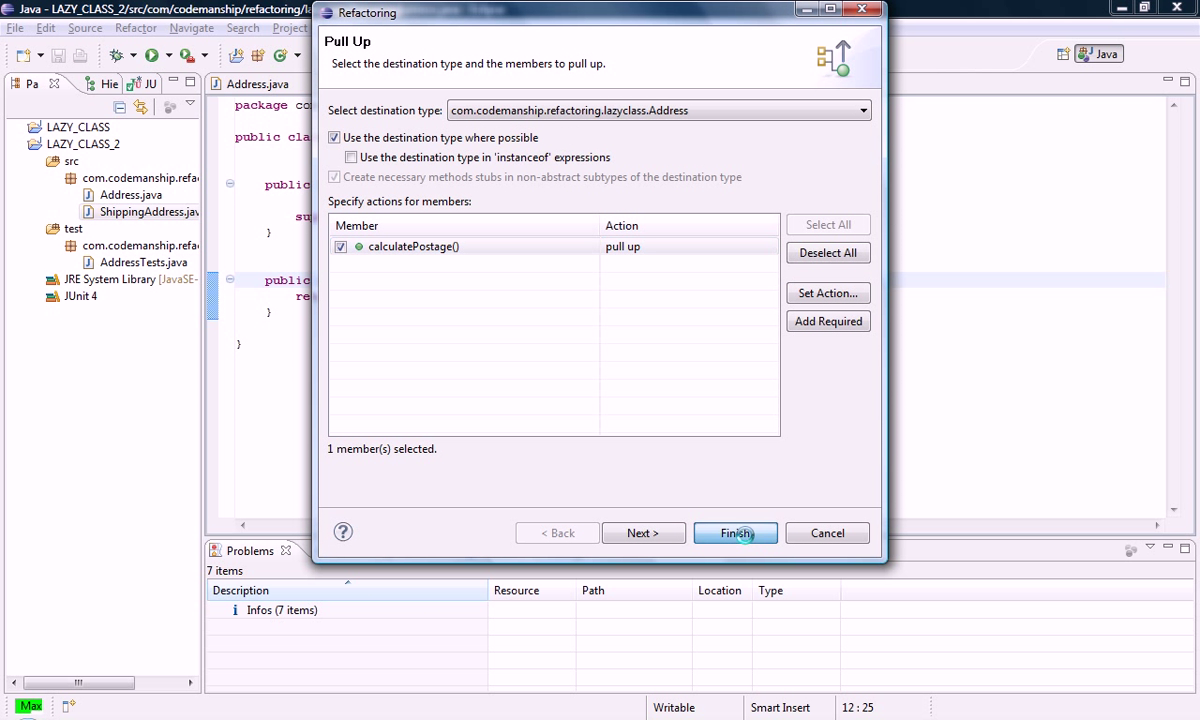
pyautogui.click(736, 532)
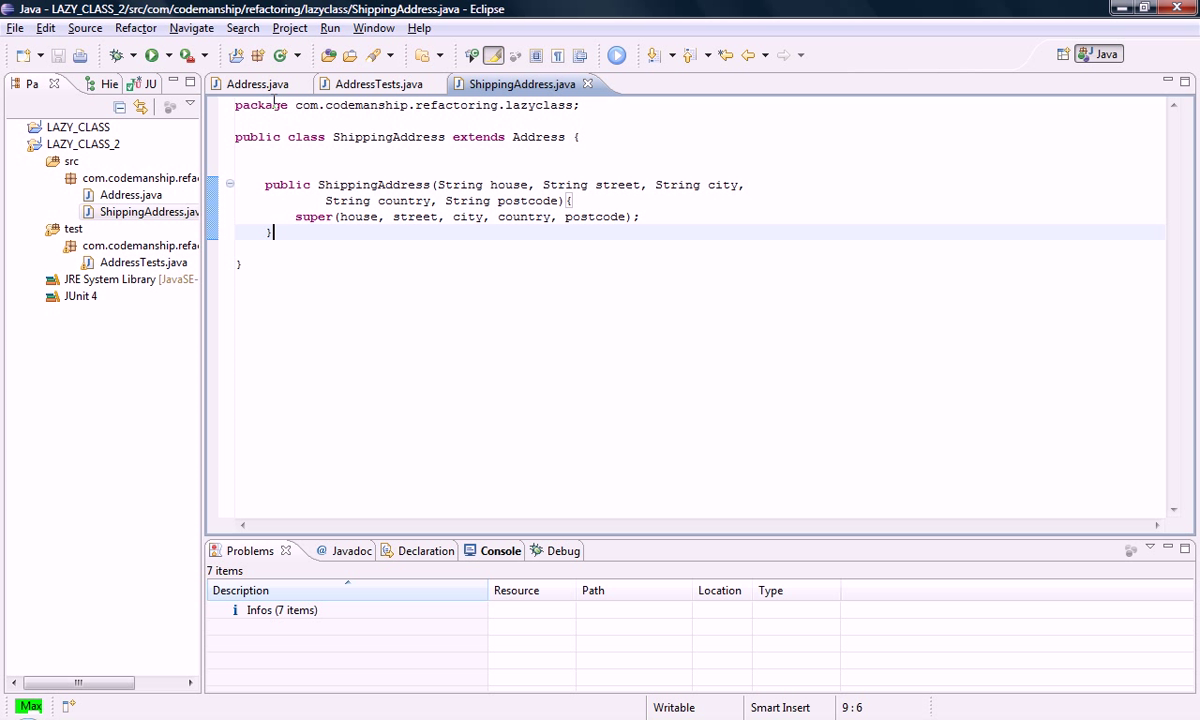
pyautogui.moveTo(446, 324)
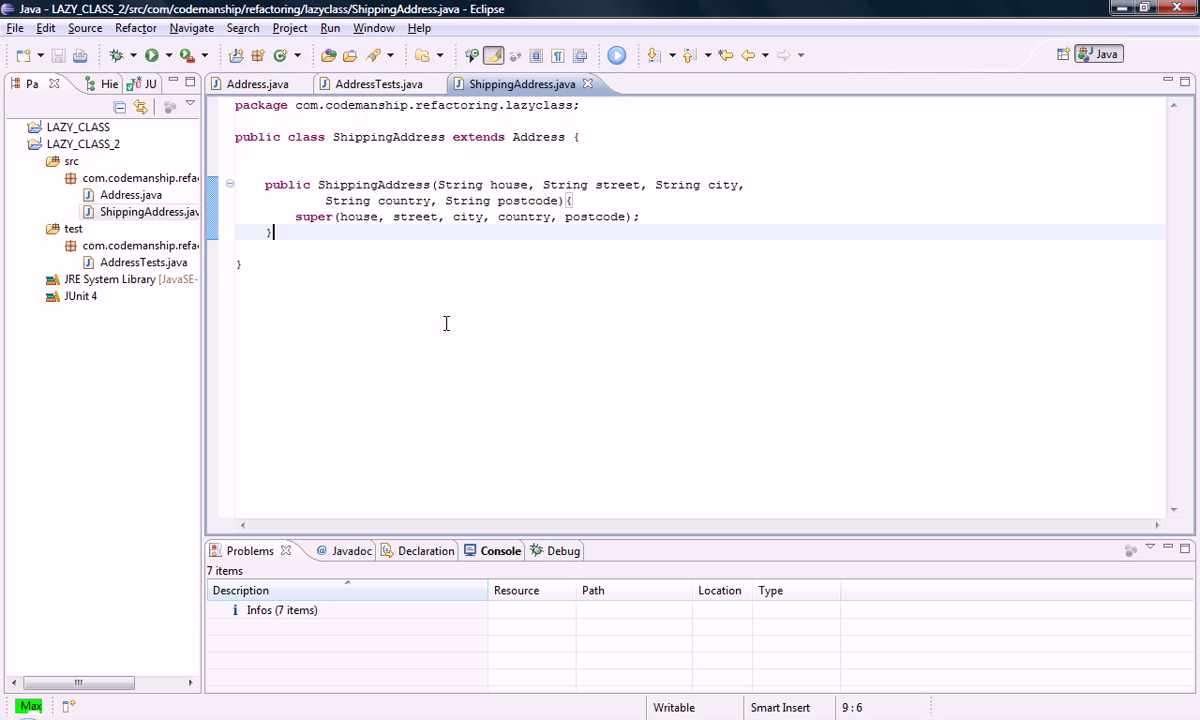
pyautogui.moveTo(492, 414)
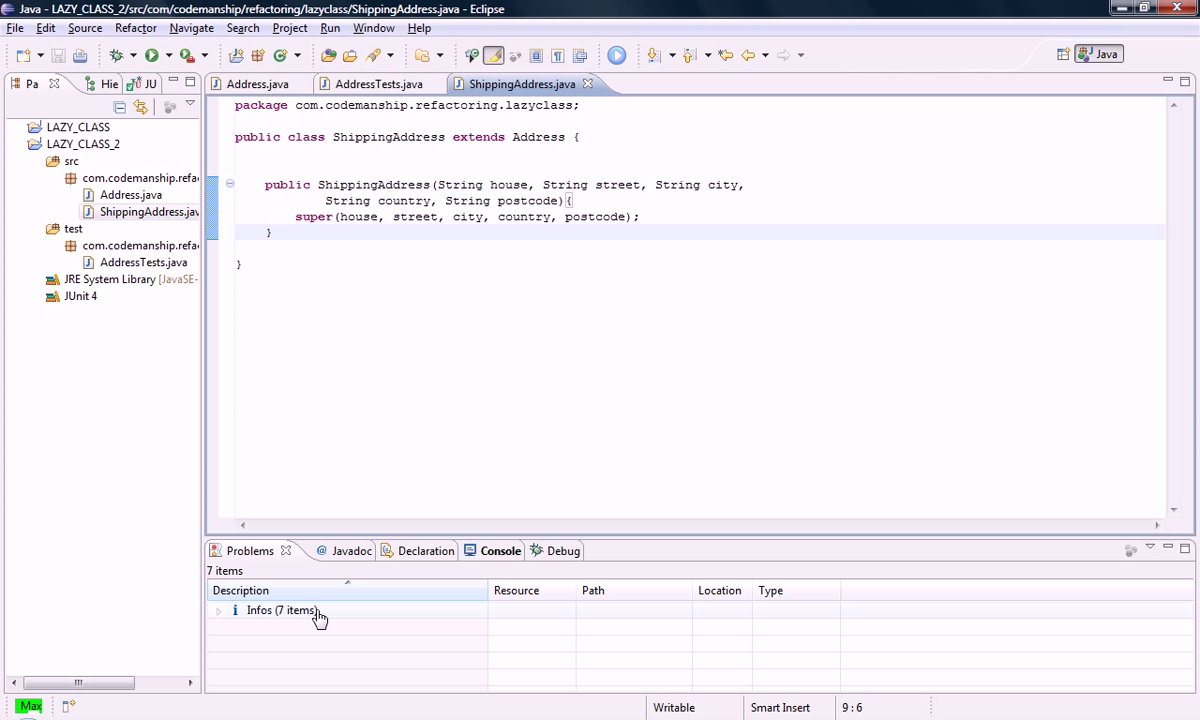
# Step: Remove 'abstract' from Address and save; in AddressTests construct 'new Address' instead of 'new ShippingAddress'
pyautogui.click(380, 84)
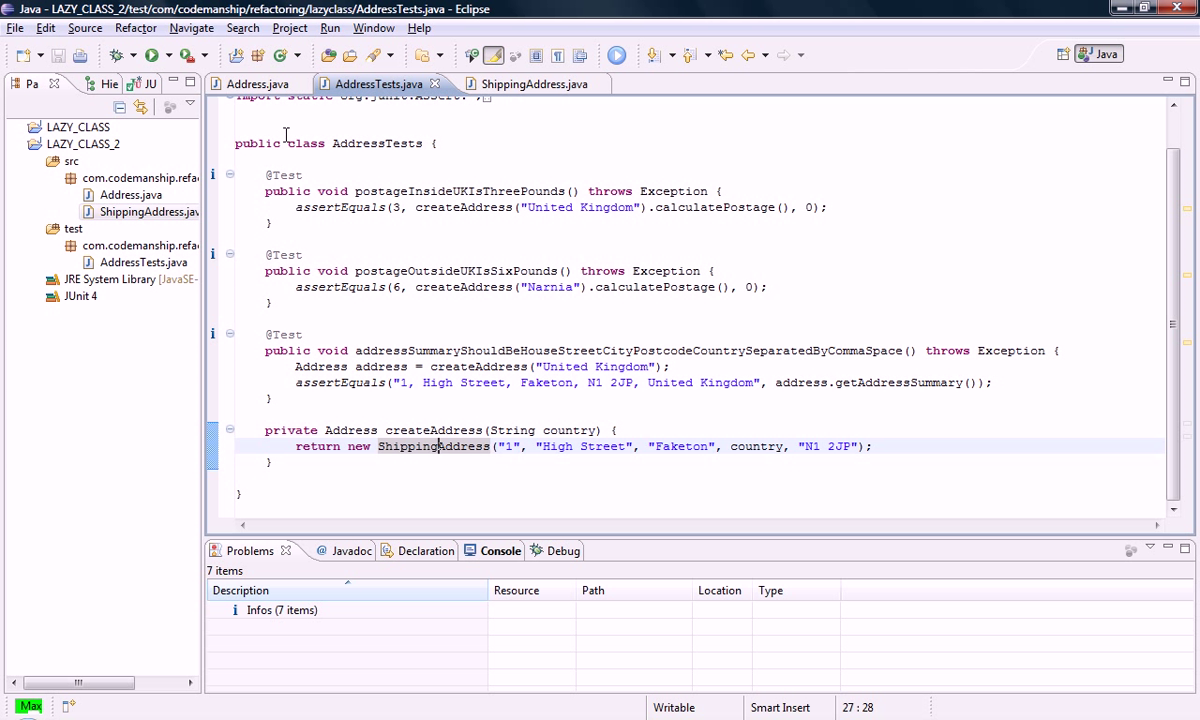
pyautogui.click(256, 84)
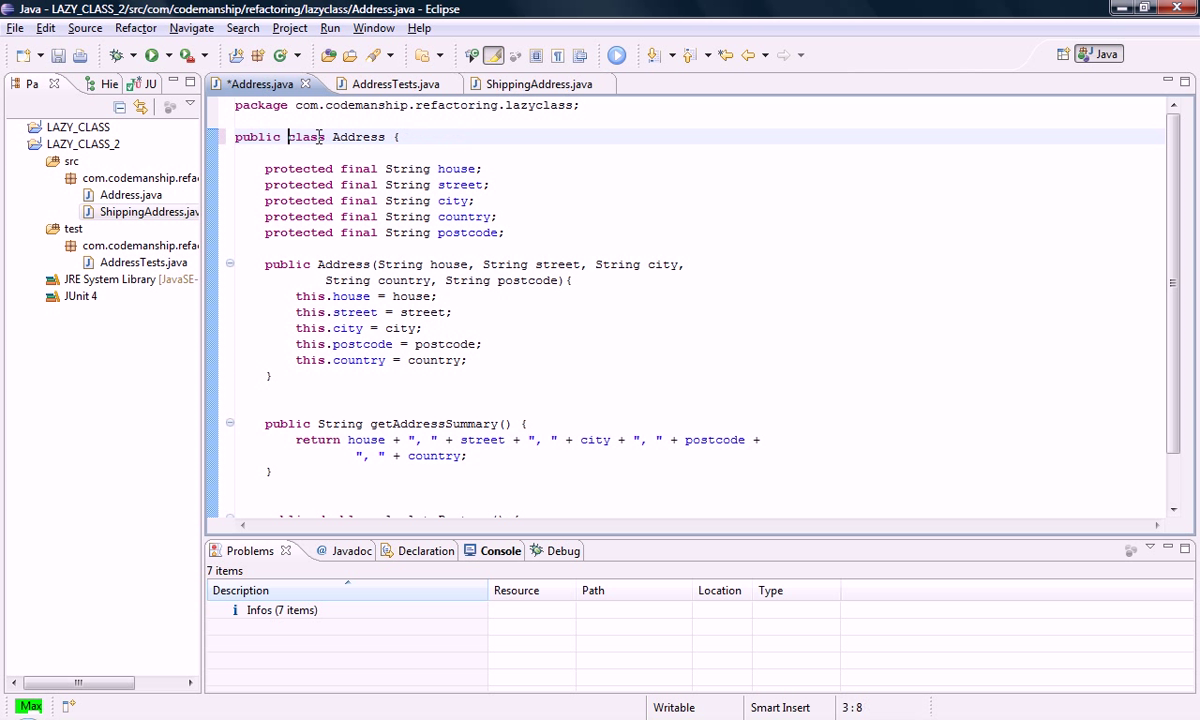
pyautogui.press('ctrl+s')
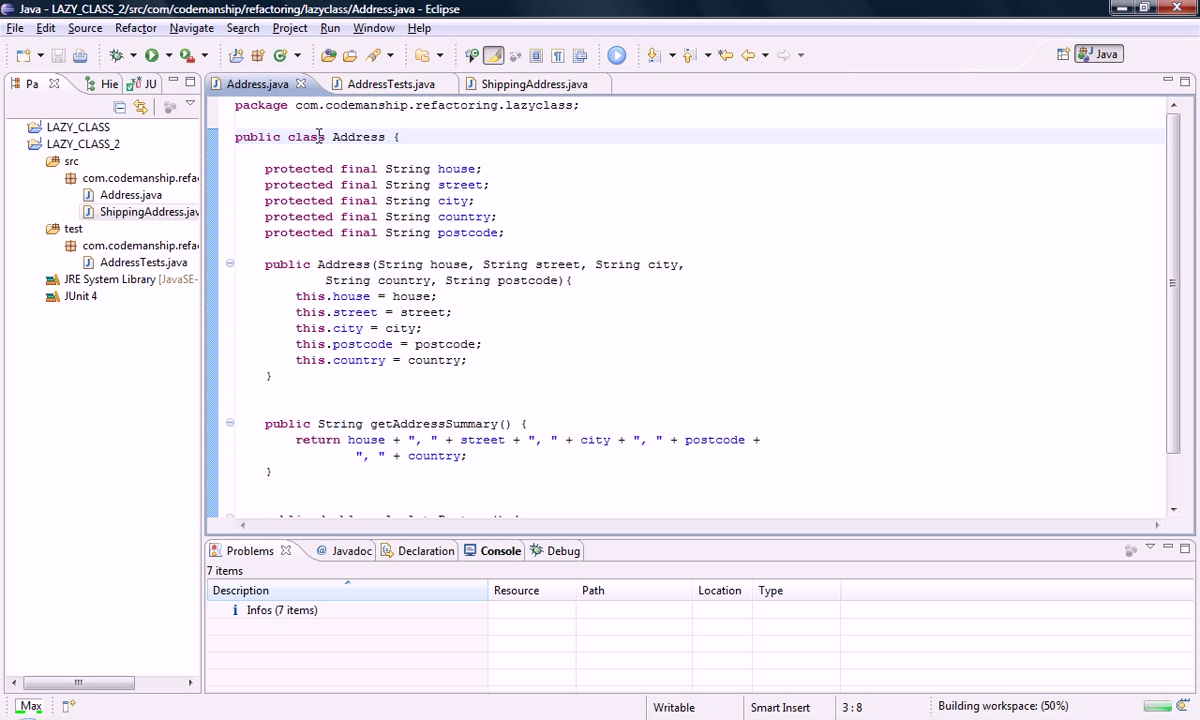
pyautogui.click(388, 84)
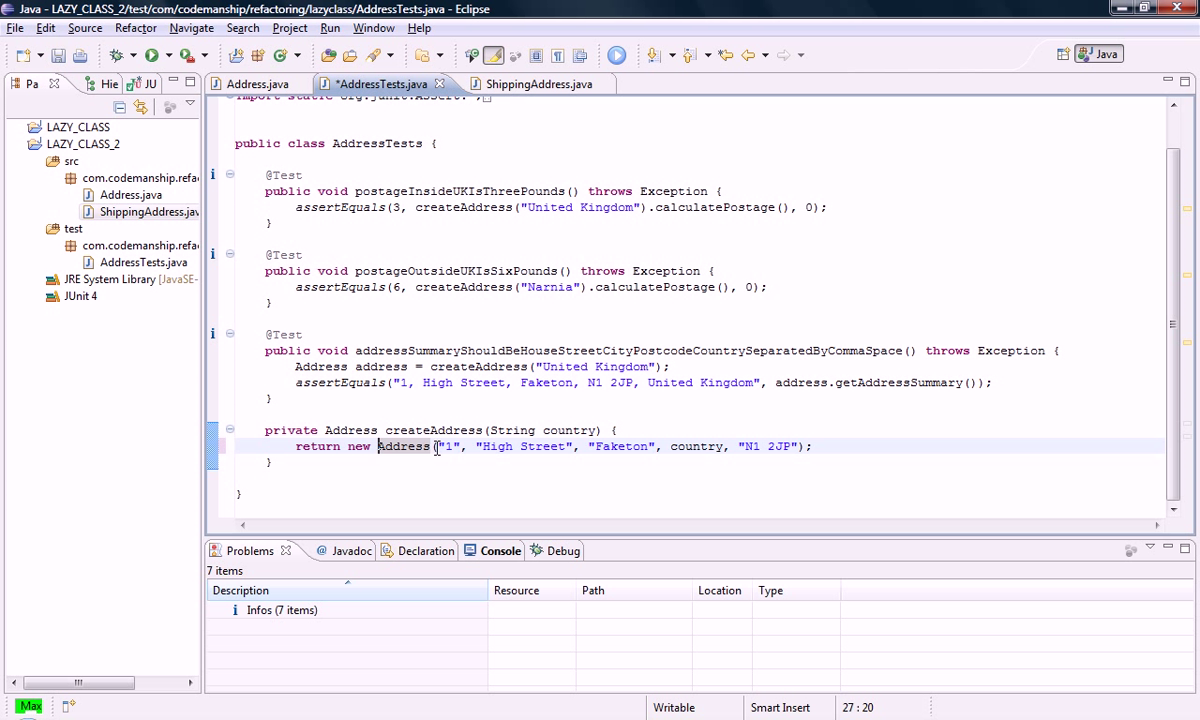
# Step: Save AddressTests and delete ShippingAddress.java from the project
pyautogui.press('ctrl+s')
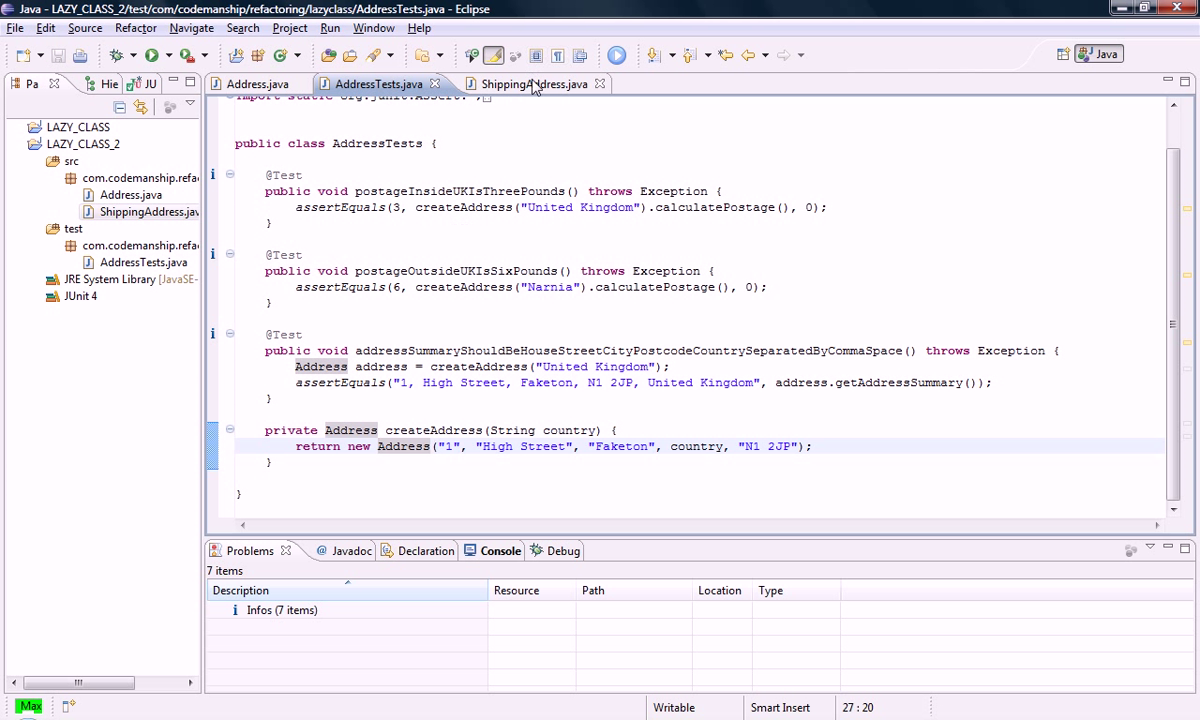
pyautogui.moveTo(304, 84)
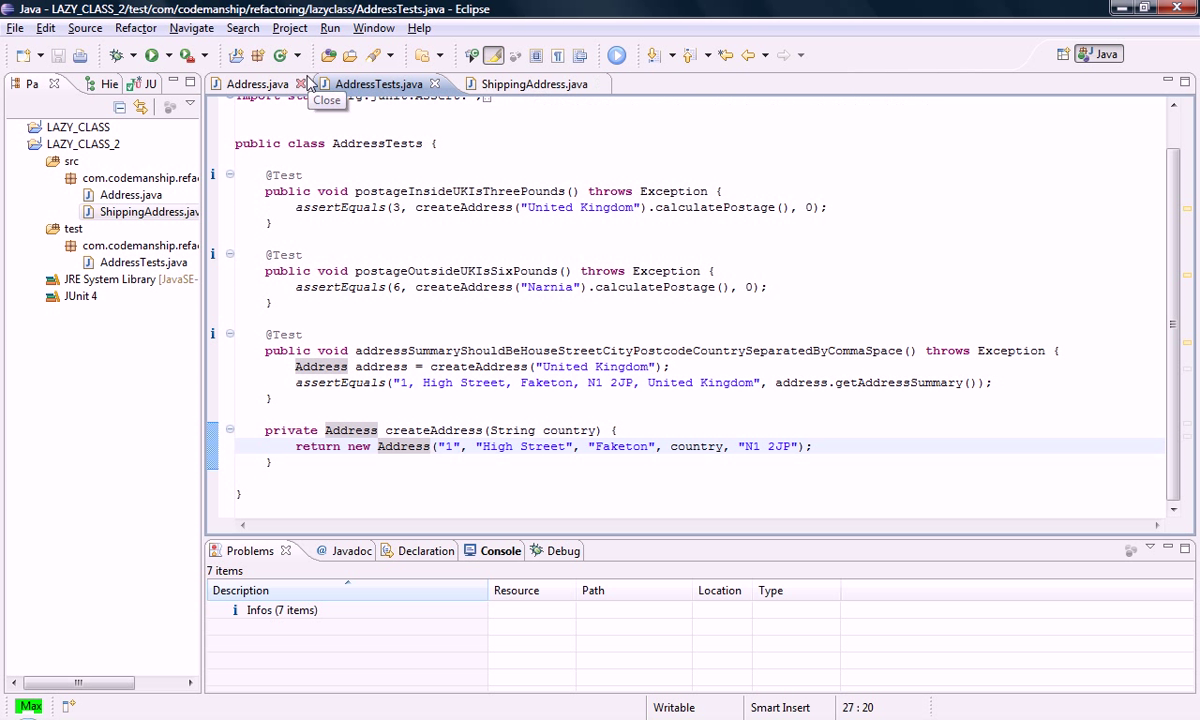
pyautogui.moveTo(1164, 284)
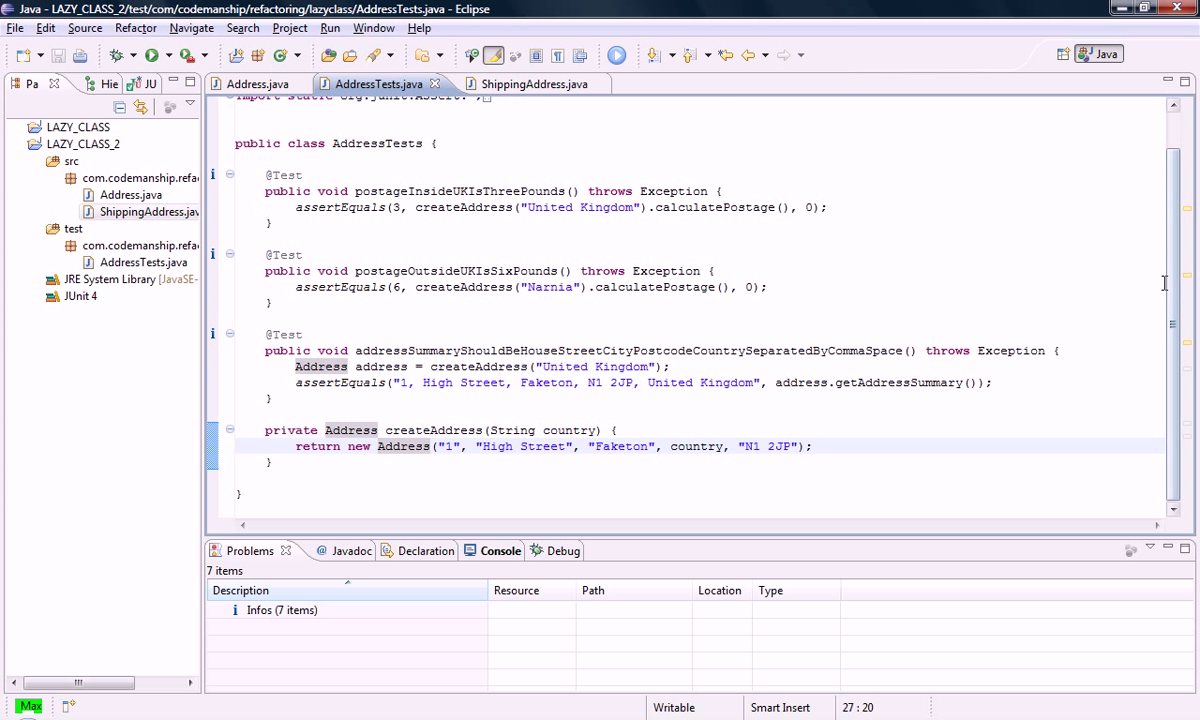
pyautogui.moveTo(536, 292)
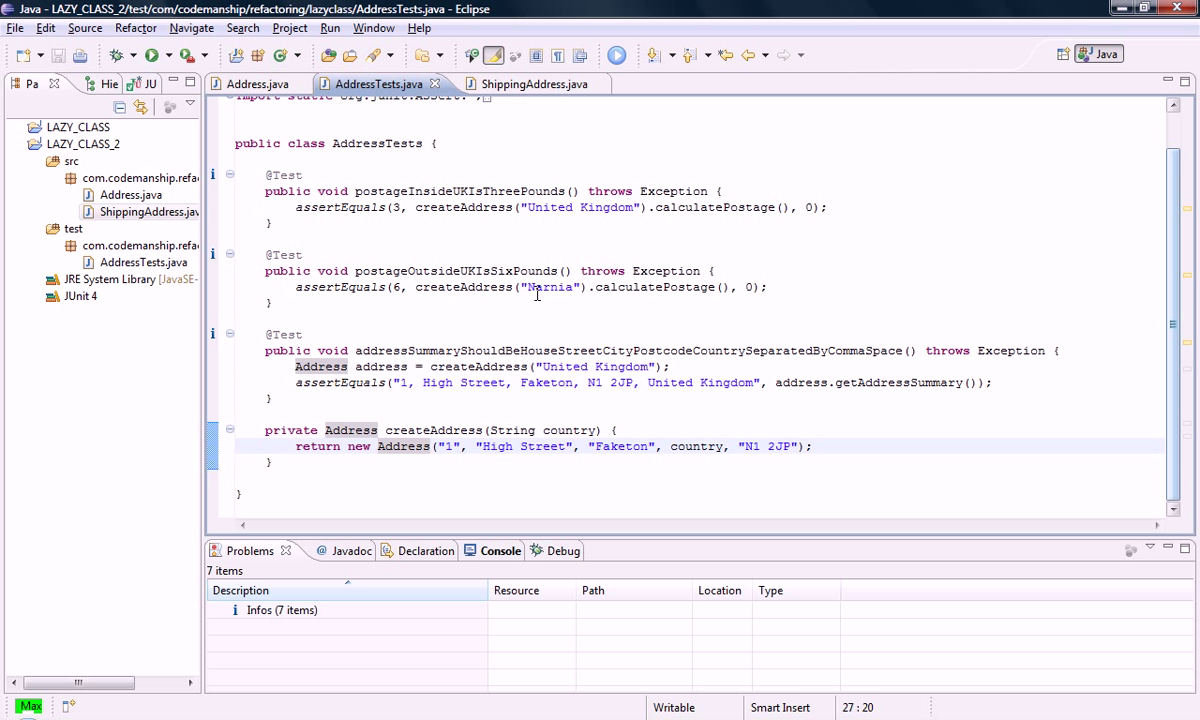
pyautogui.click(150, 212)
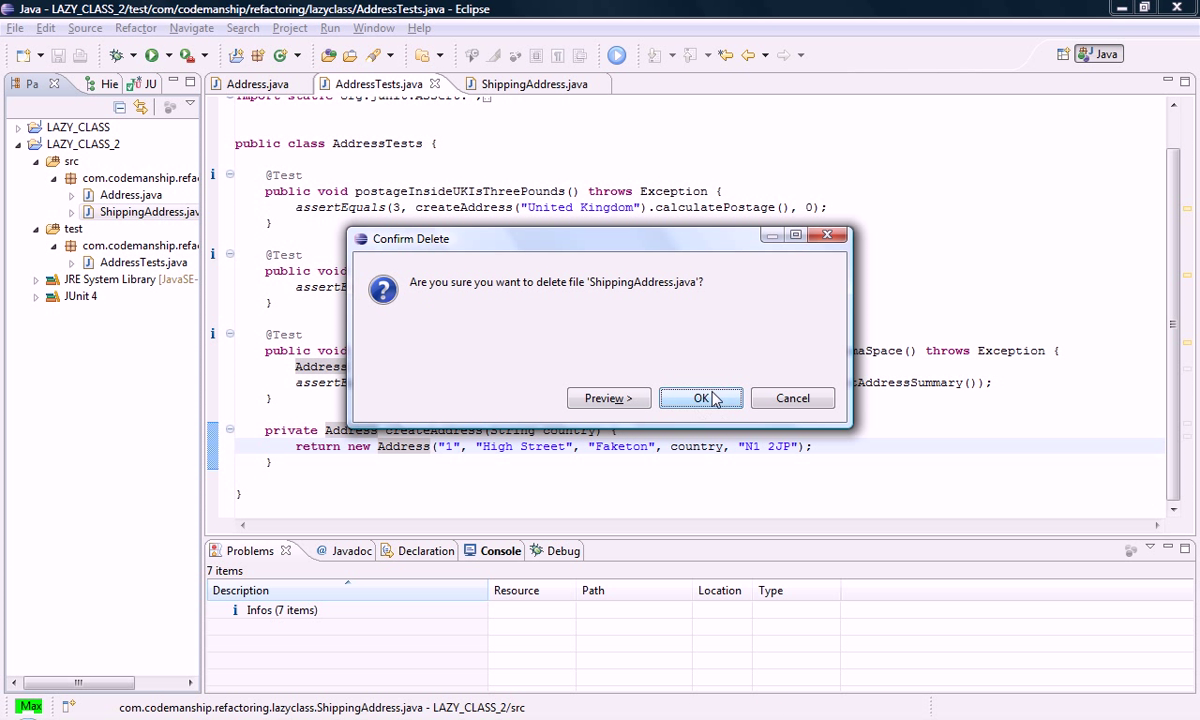
pyautogui.click(700, 396)
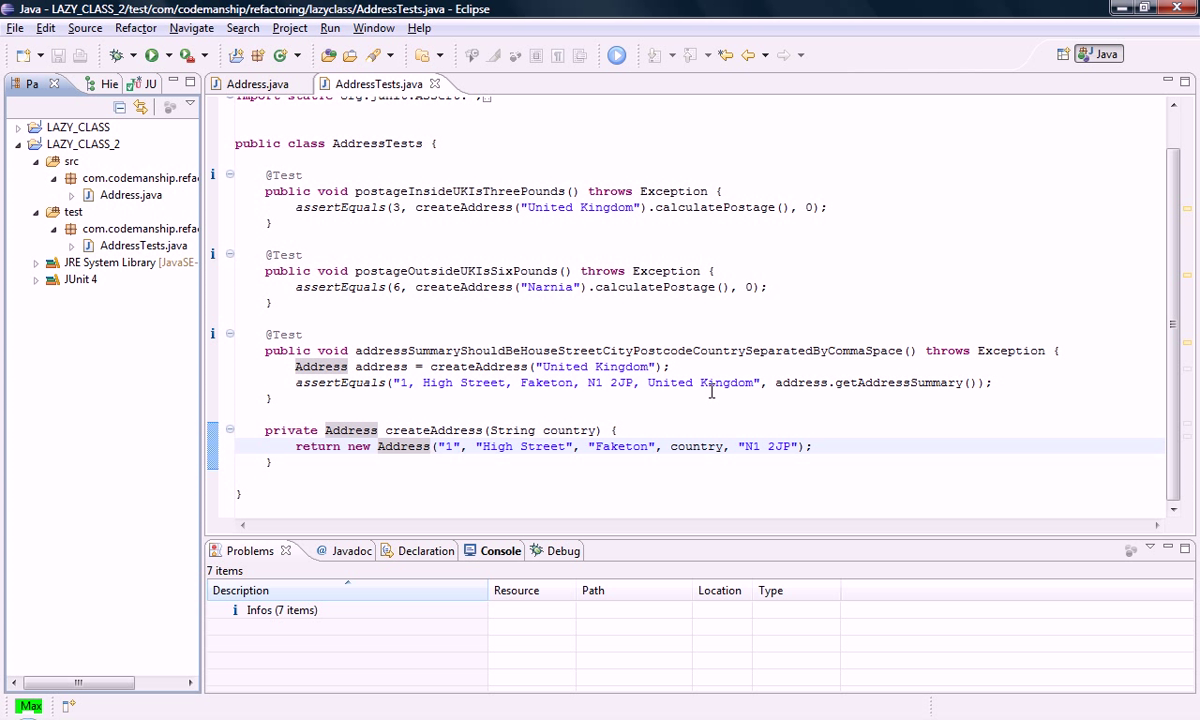
# Step: Run AddressTests as a JUnit test and confirm all tests pass
pyautogui.click(152, 56)
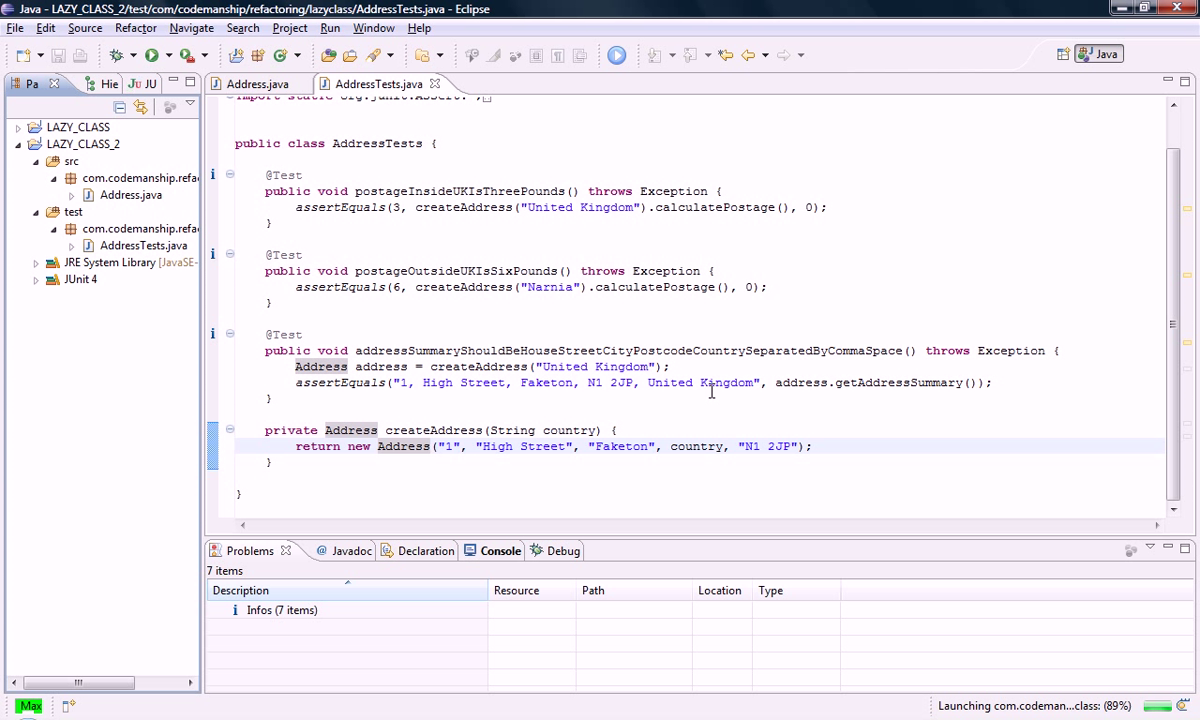
pyautogui.click(152, 56)
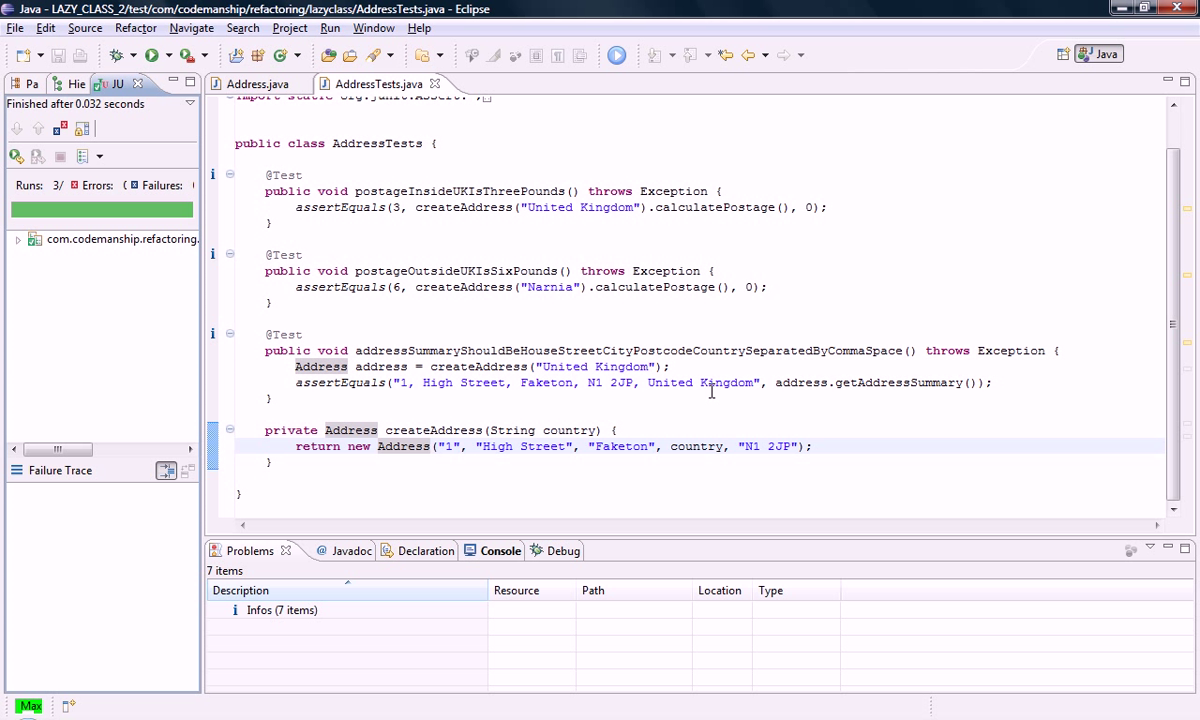